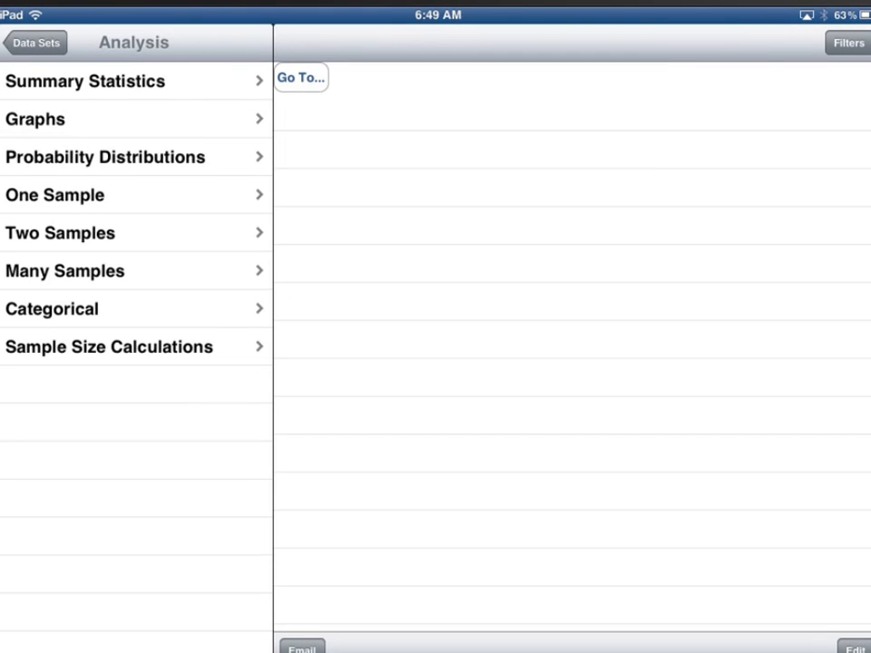
Open the Normal Distribution calculator from the Probability Distributions list.
{"action": "left_click", "coordinate": [106, 156]}
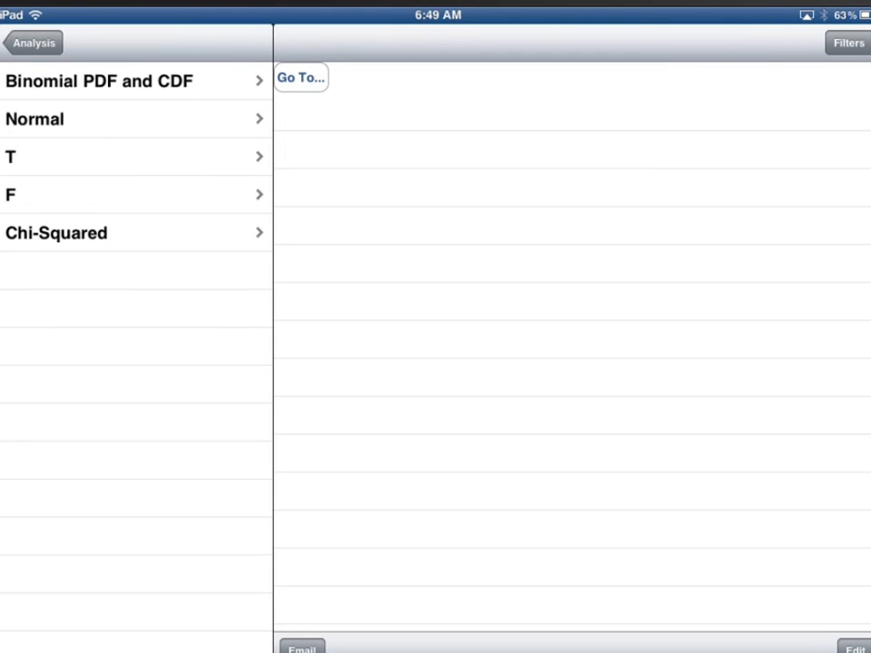
{"action": "left_click", "coordinate": [34, 119]}
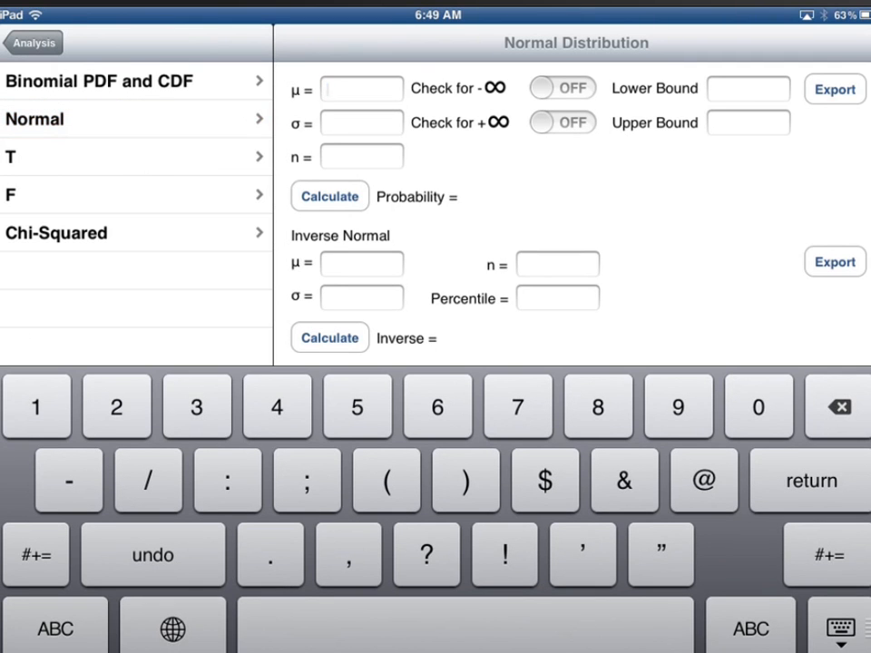
Enter mean 305, standard deviation 28 and n 1 in the normal probability fields.
{"action": "left_click", "coordinate": [356, 407]}
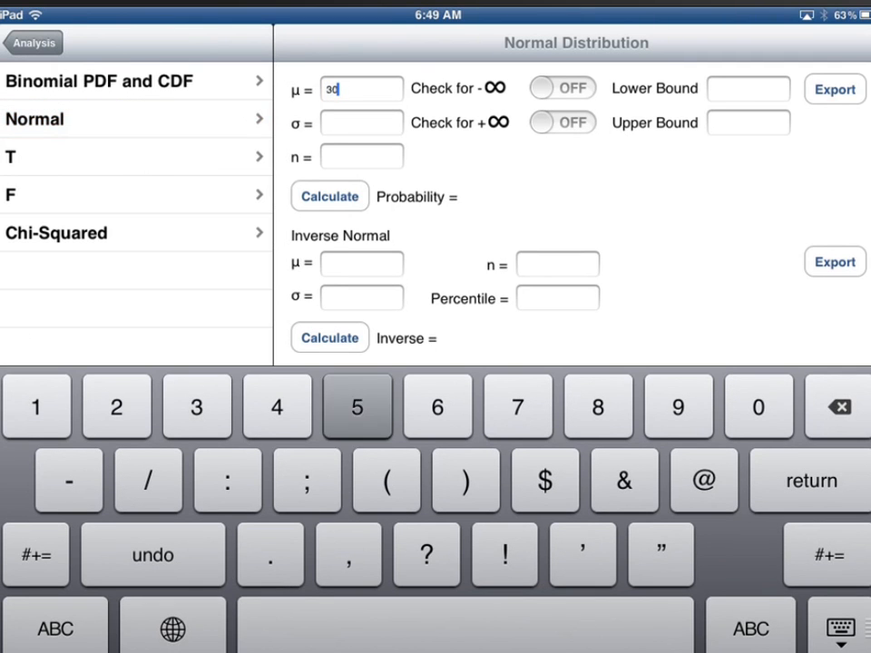
{"action": "type", "text": "5"}
{"action": "left_click", "coordinate": [362, 121]}
{"action": "type", "text": "28"}
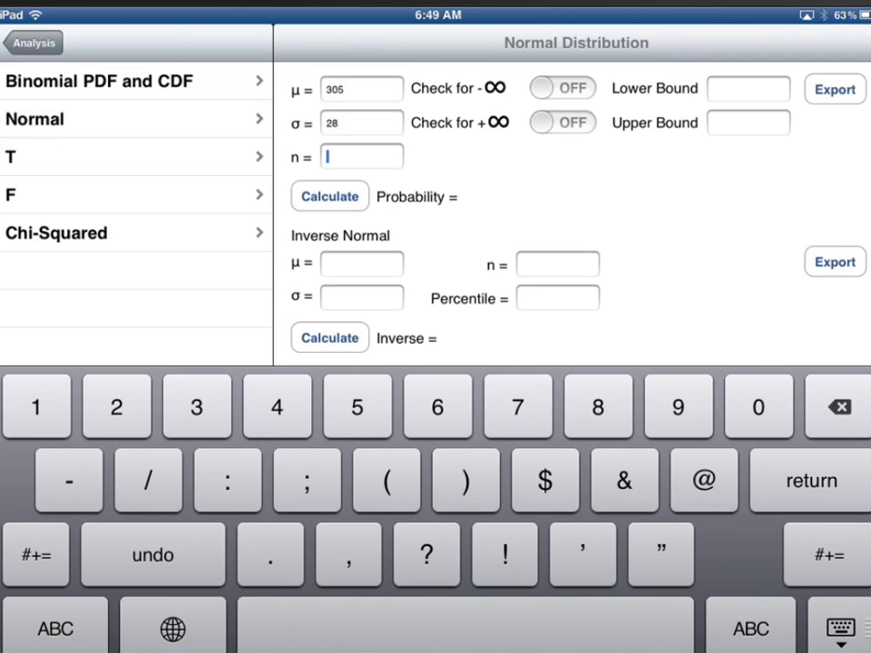
{"action": "type", "text": "1"}
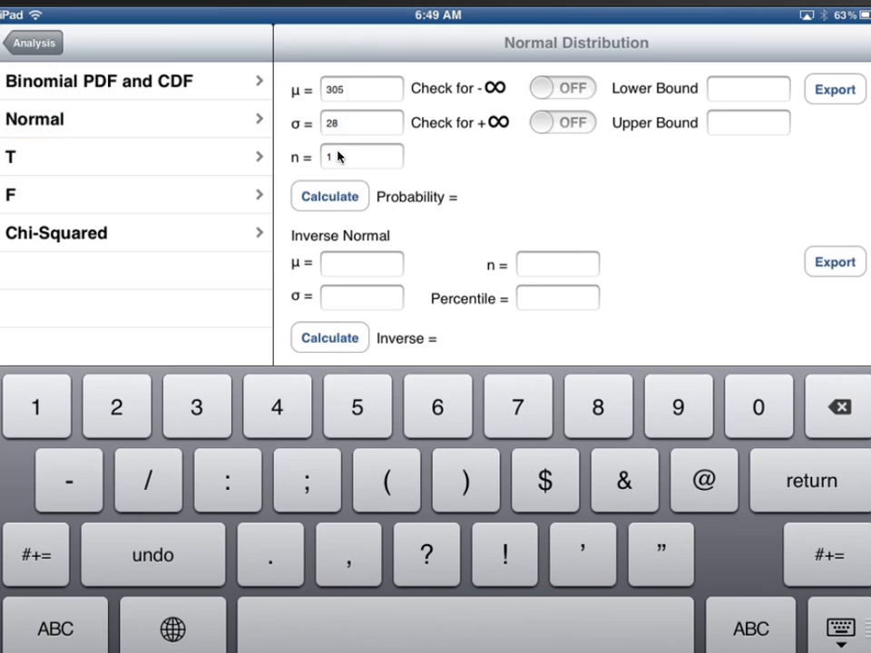
{"action": "mouse_move", "coordinate": [381, 316]}
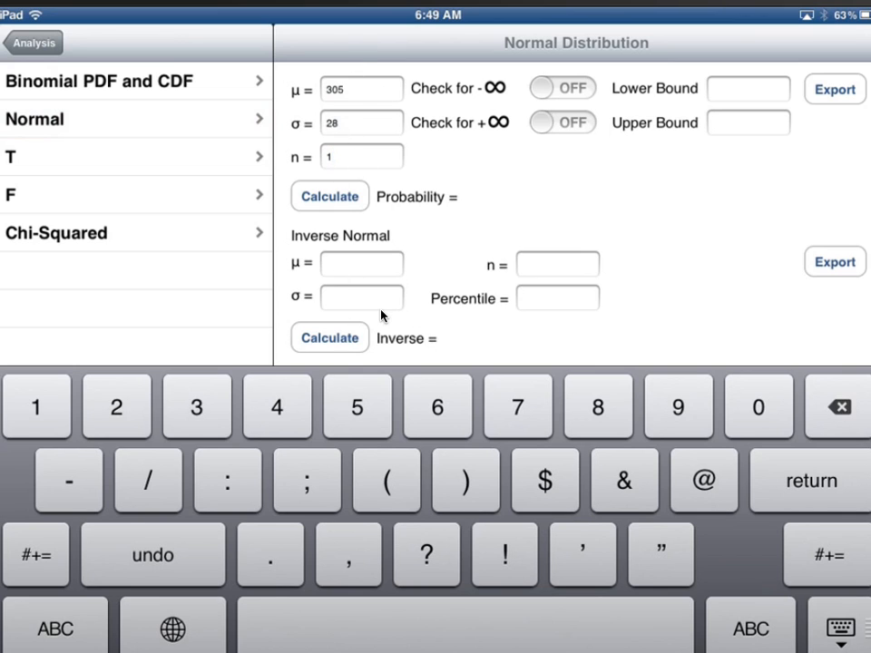
Enter inverse-normal mean 305, SD 28, n 1 and percentile .98, giving 362.5050.
{"action": "left_click", "coordinate": [361, 263]}
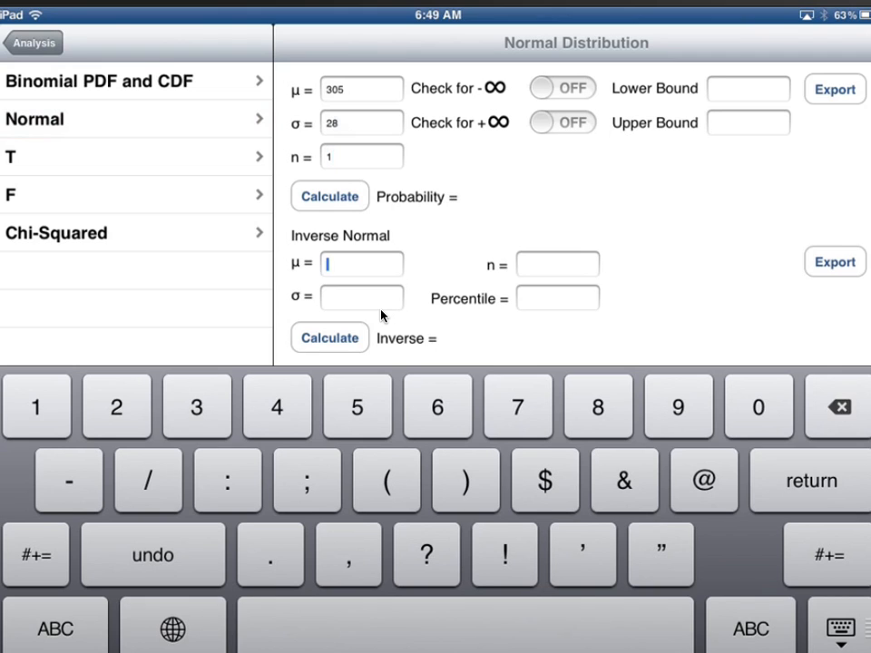
{"action": "type", "text": "305"}
{"action": "left_click", "coordinate": [361, 298]}
{"action": "type", "text": "2"}
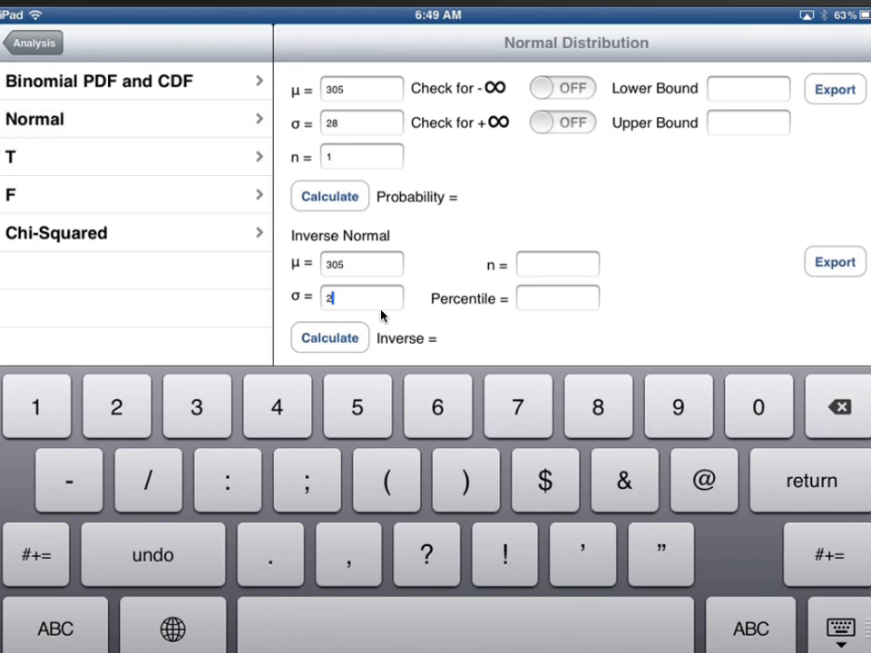
{"action": "left_click", "coordinate": [557, 265]}
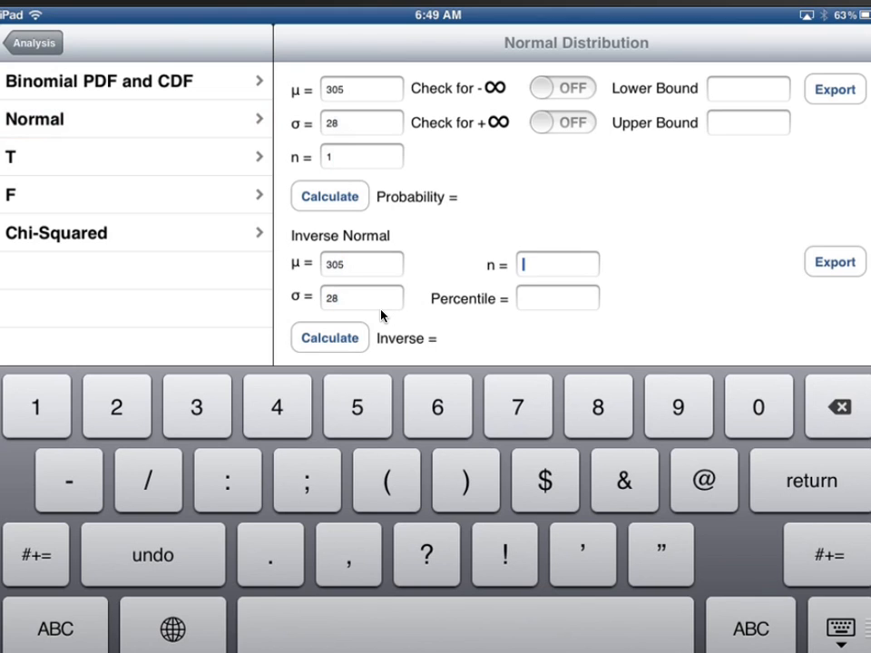
{"action": "type", "text": "1"}
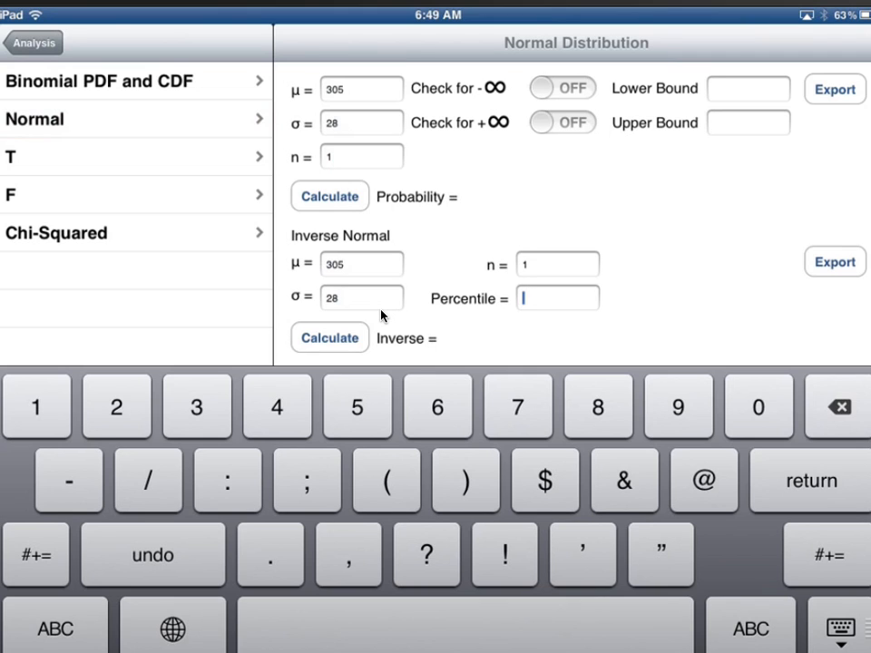
{"action": "type", "text": ".98"}
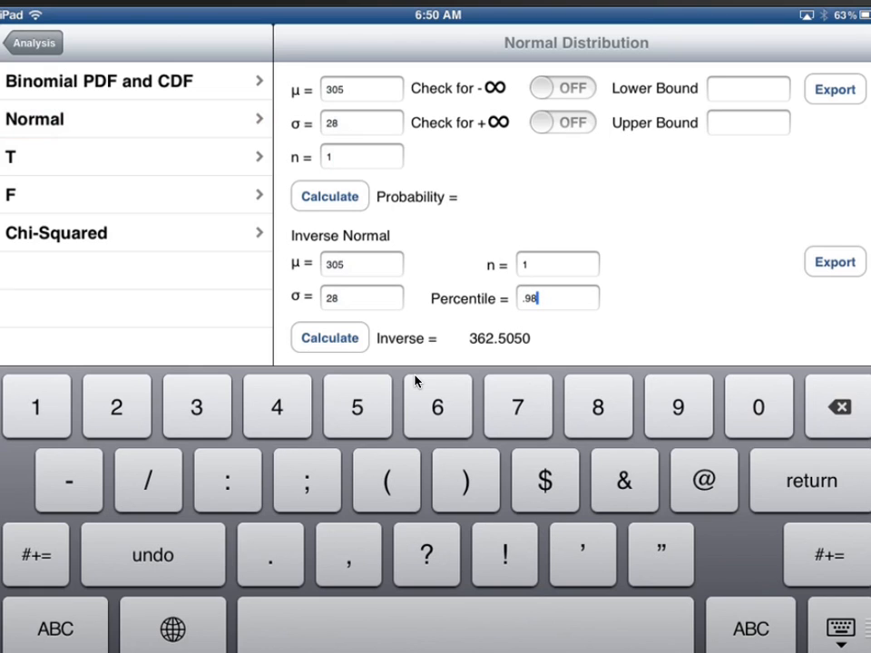
Recalculate with percentile 98, which is rejected as outside 0–1, and dismiss the error.
{"action": "left_click", "coordinate": [836, 406]}
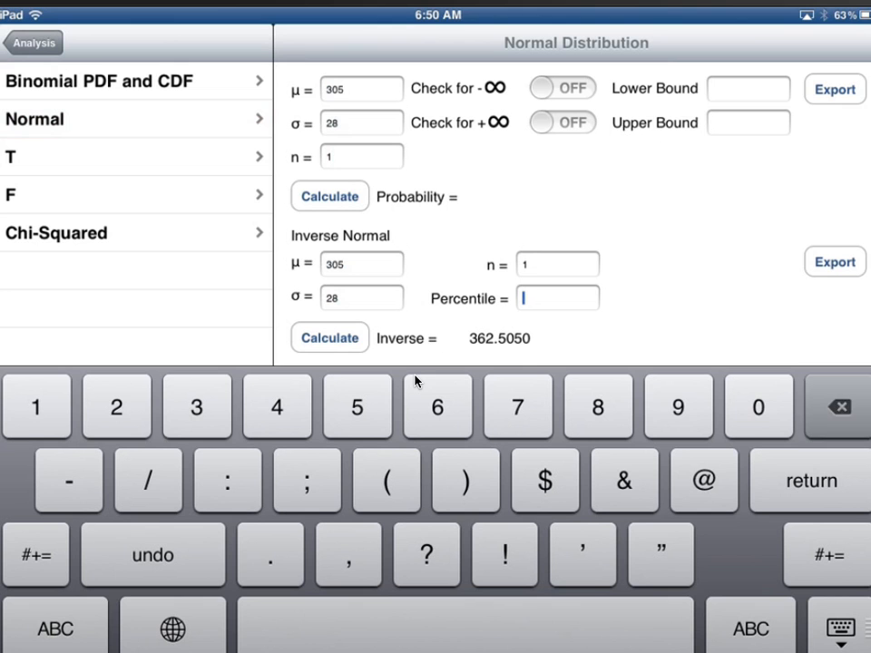
{"action": "type", "text": "98"}
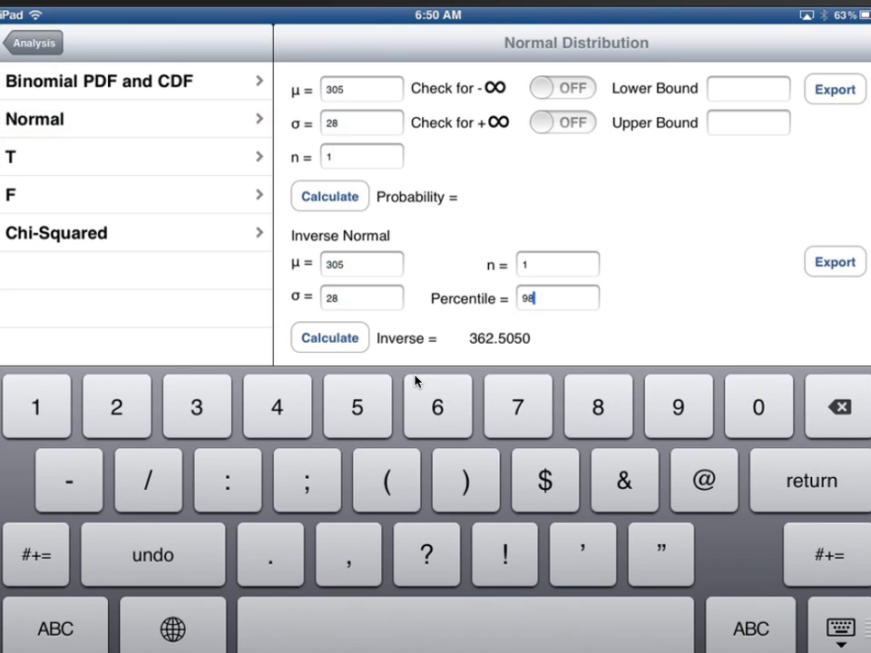
{"action": "left_click", "coordinate": [331, 338]}
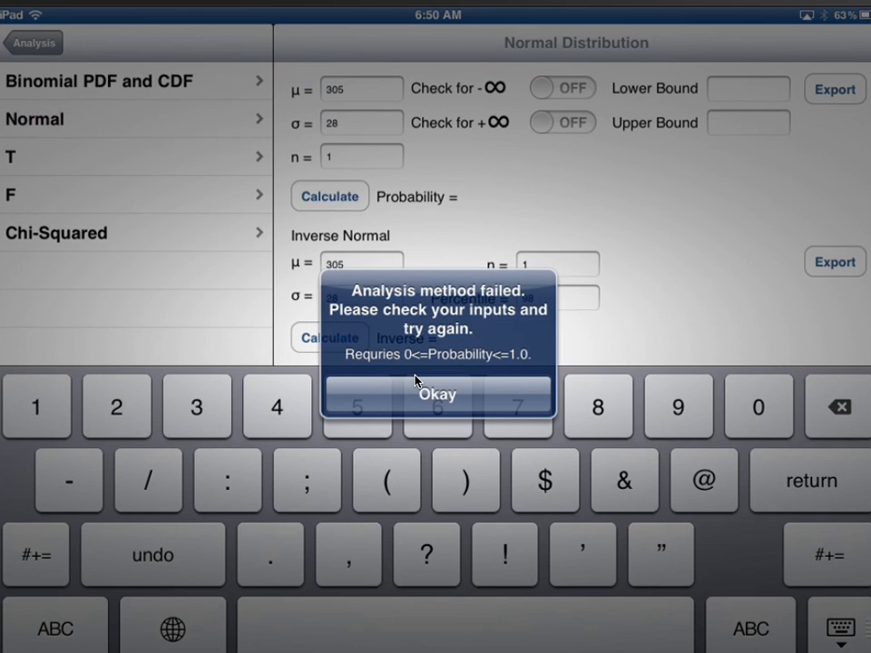
{"action": "left_click", "coordinate": [438, 396]}
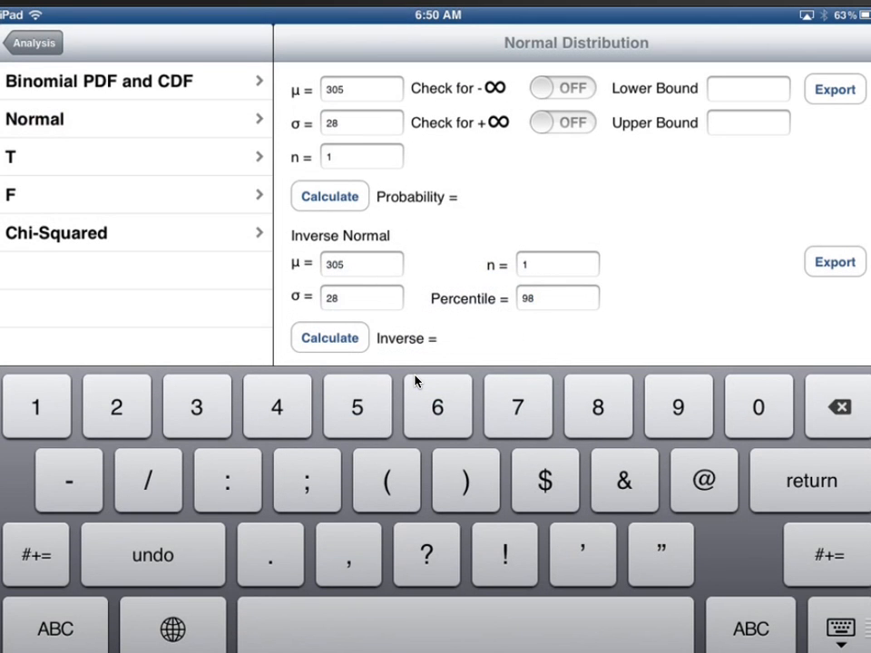
{"action": "left_click", "coordinate": [558, 297]}
{"action": "type", "text": ".98"}
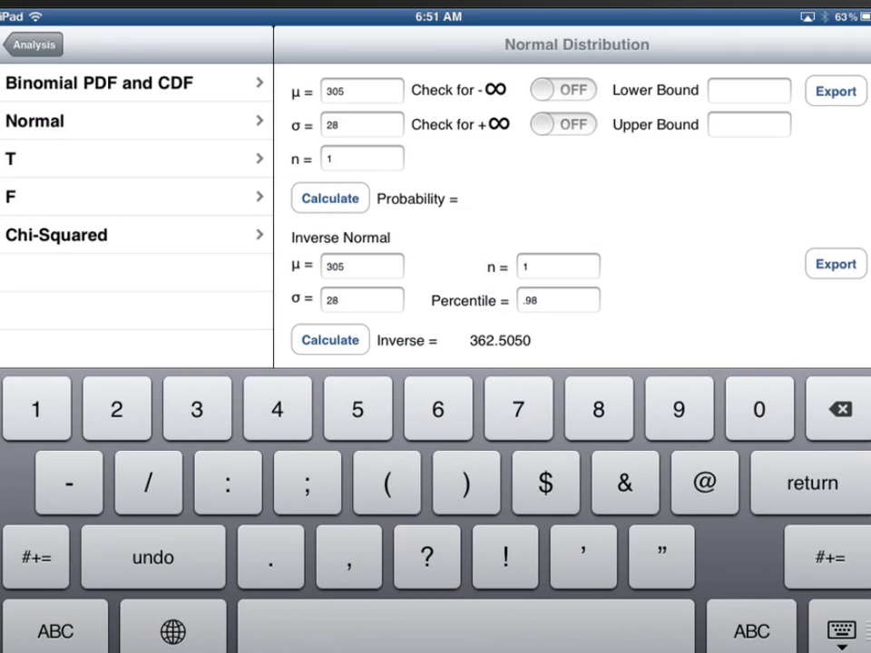
Compute the probability from -∞ to upper bound 362.5050, returning 0.9800.
{"action": "left_click", "coordinate": [562, 89]}
{"action": "type", "text": "362"}
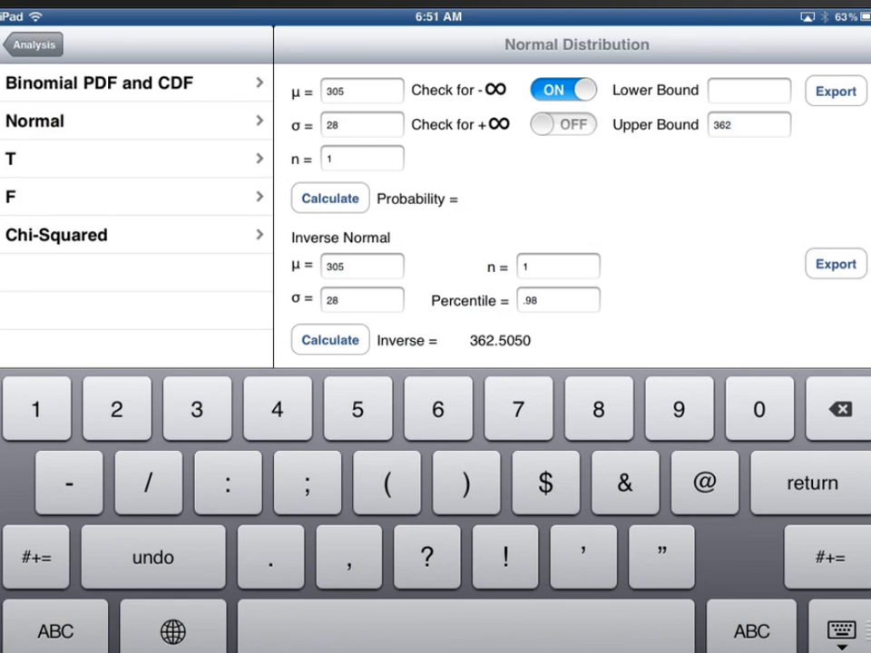
{"action": "left_click", "coordinate": [747, 124]}
{"action": "type", "text": ".5050"}
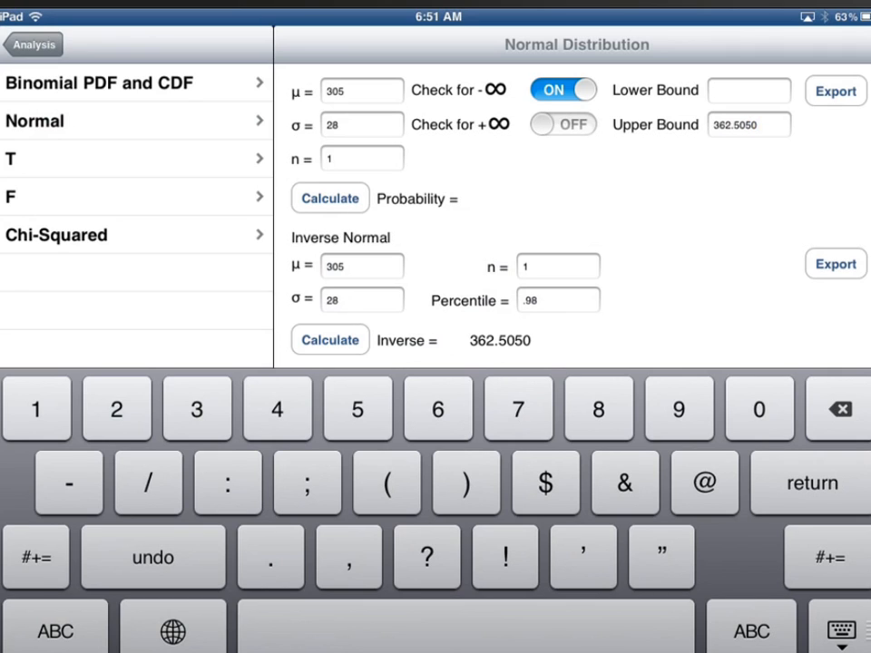
{"action": "left_click", "coordinate": [330, 198]}
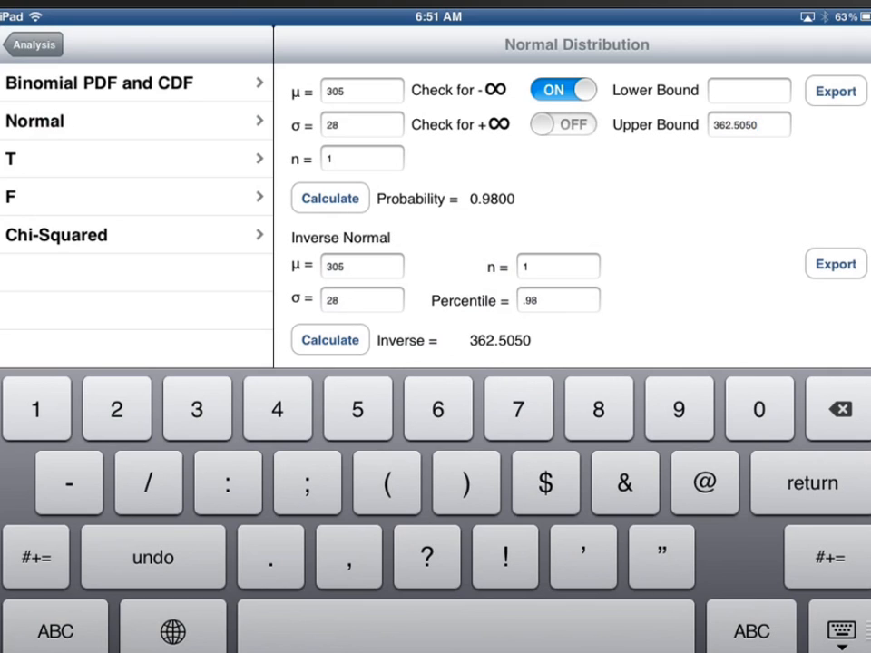